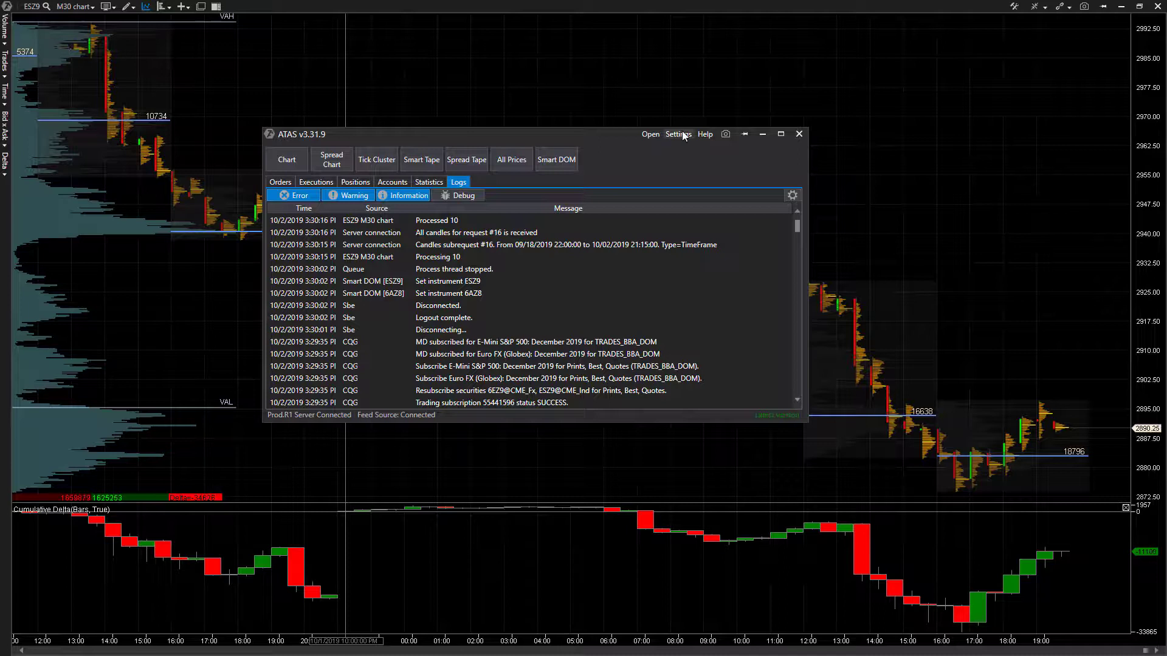
- Reach the data feed connections list via Settings > Connection to DataFeed
click(677, 133)
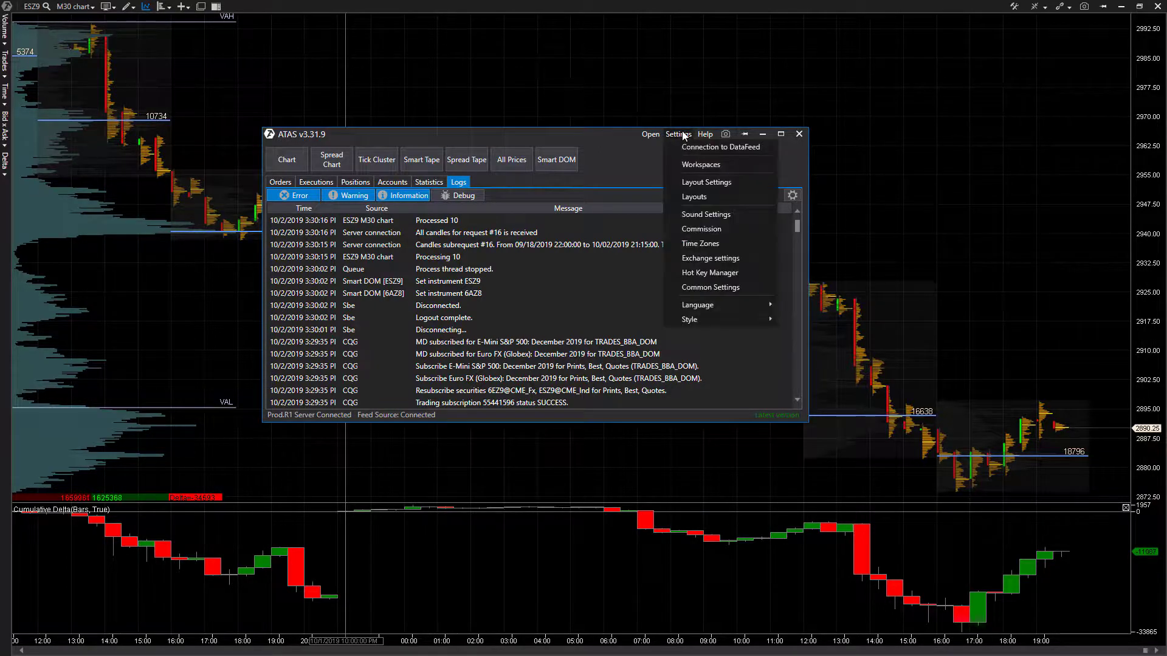
click(720, 147)
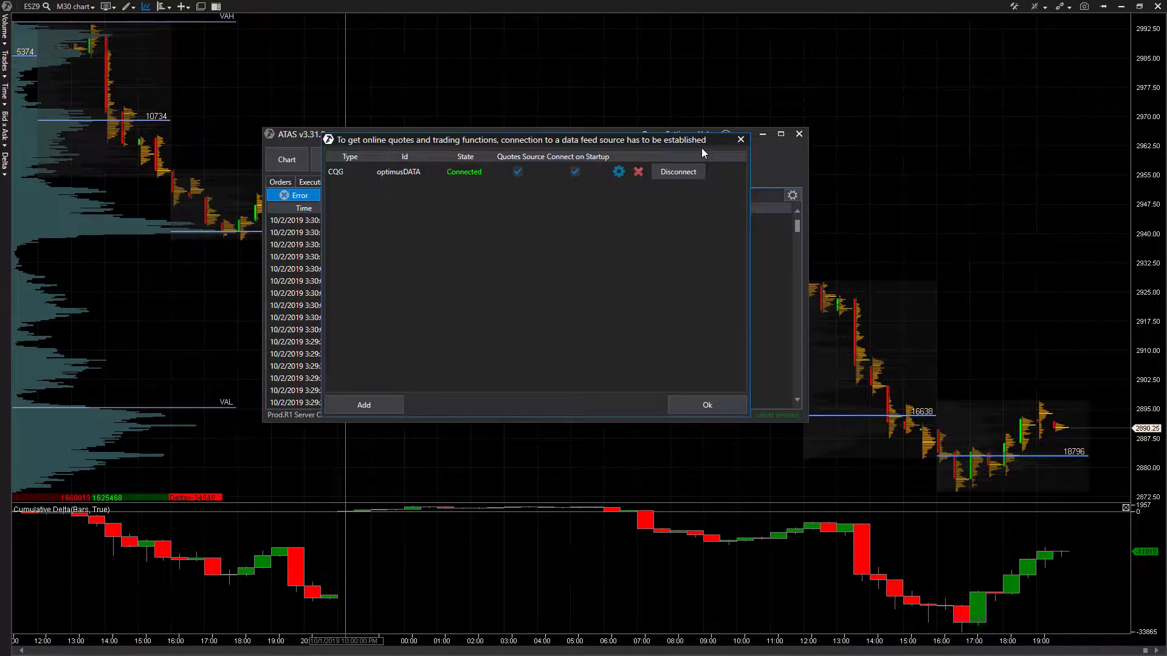
mouse_move(601, 234)
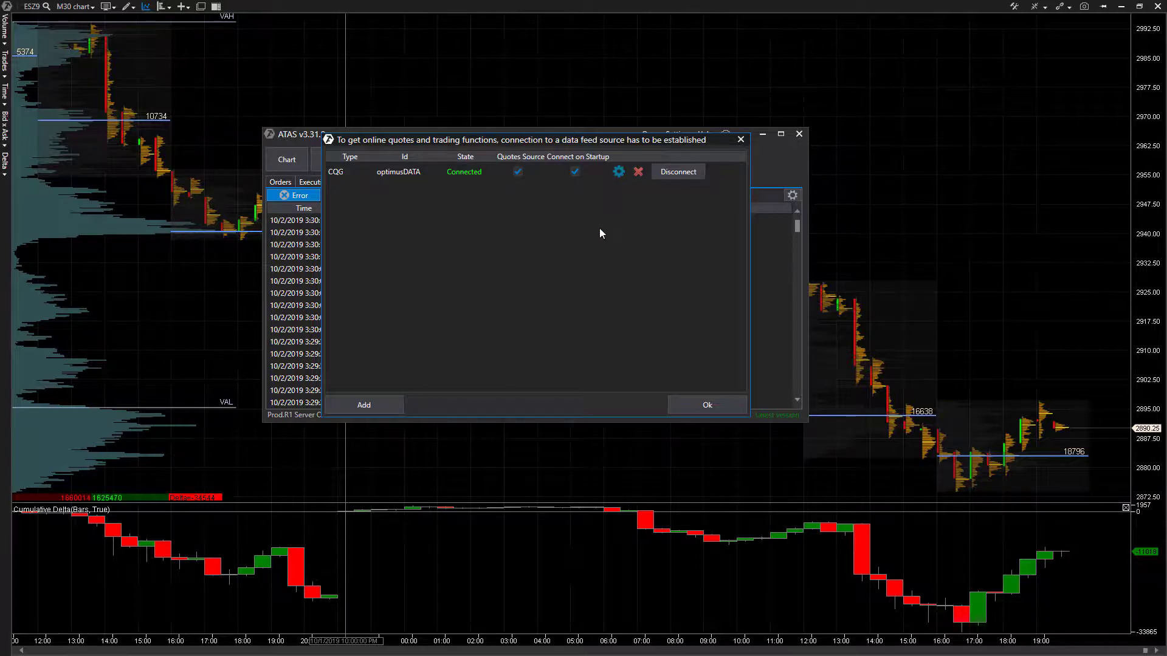
mouse_move(458, 225)
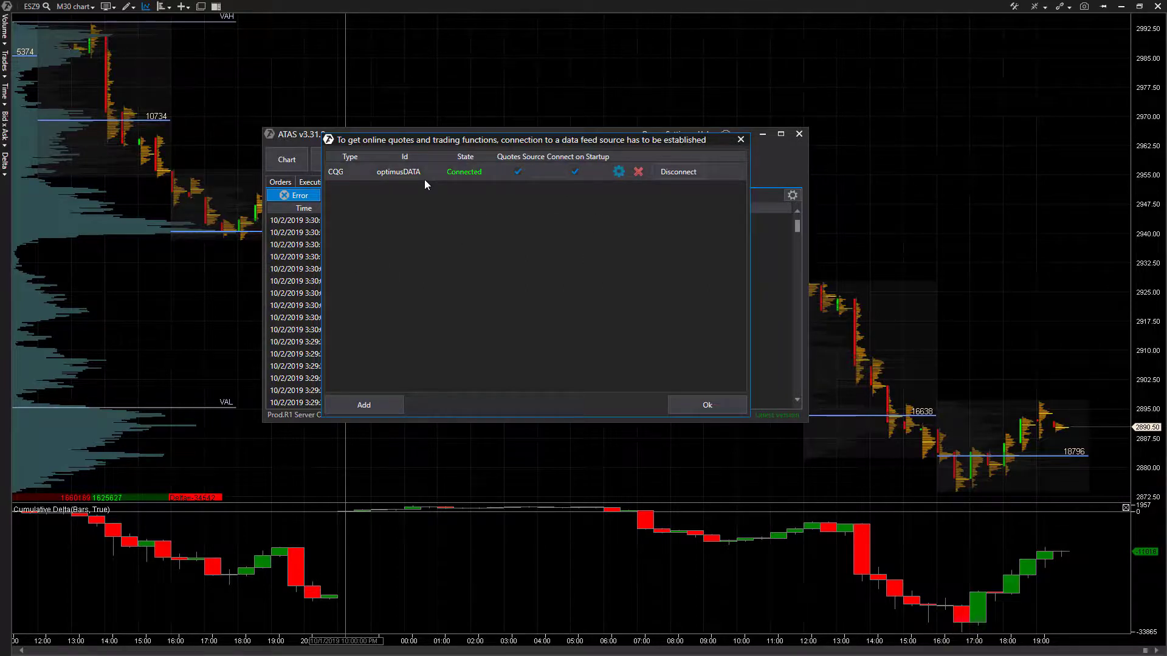
mouse_move(449, 167)
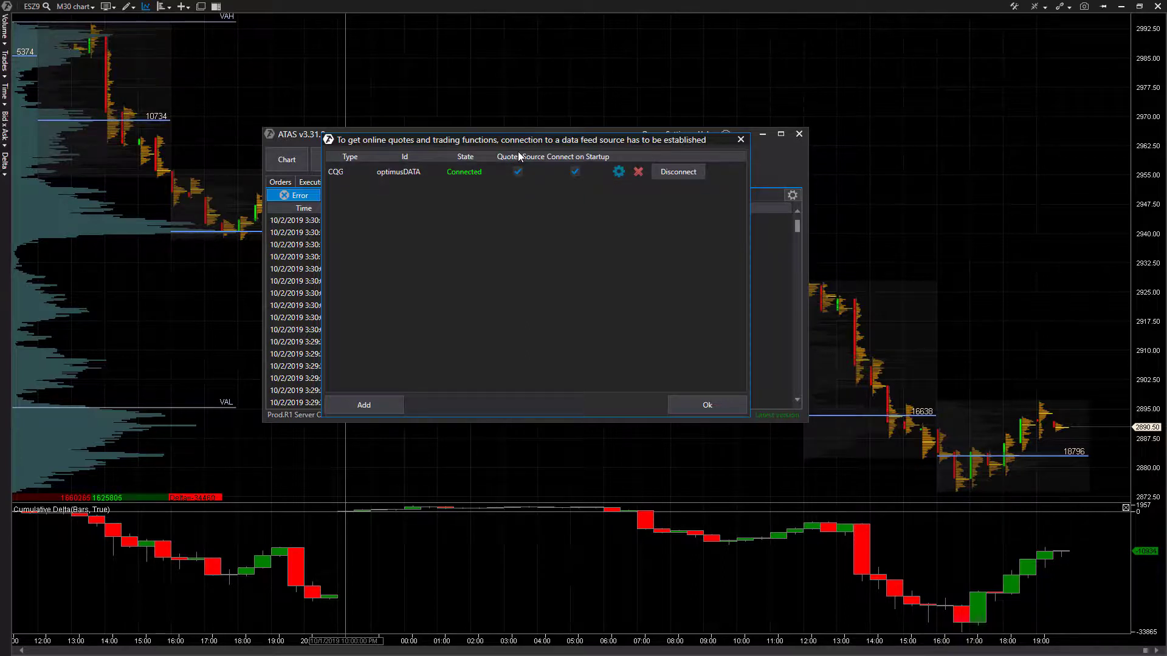
mouse_move(638, 178)
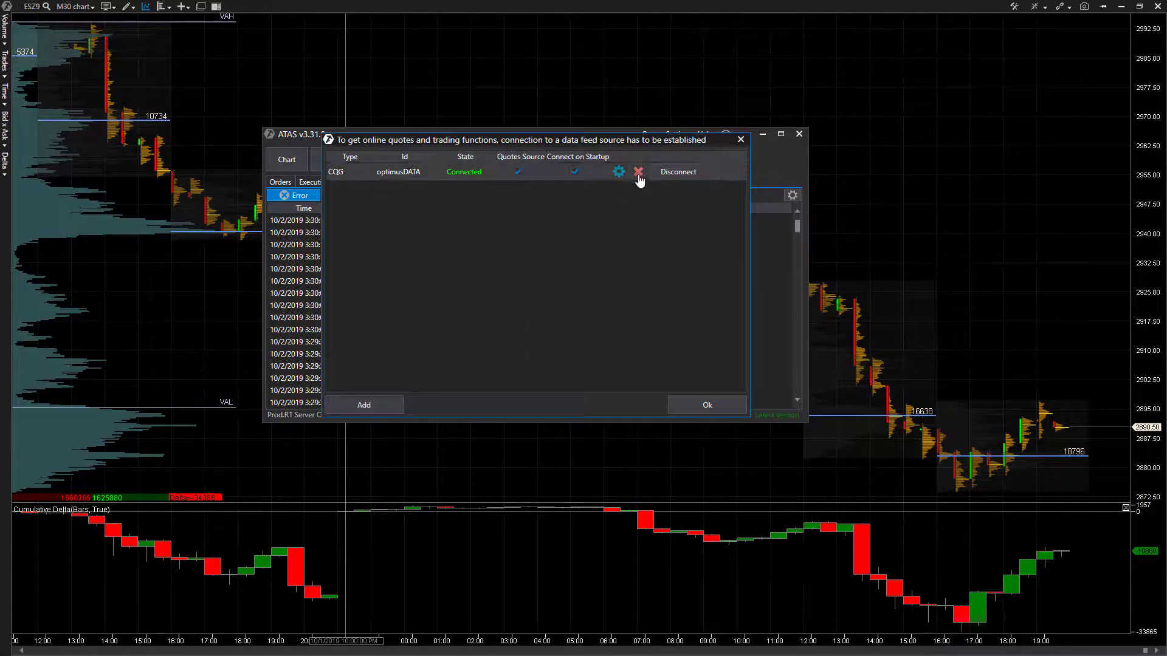
mouse_move(542, 210)
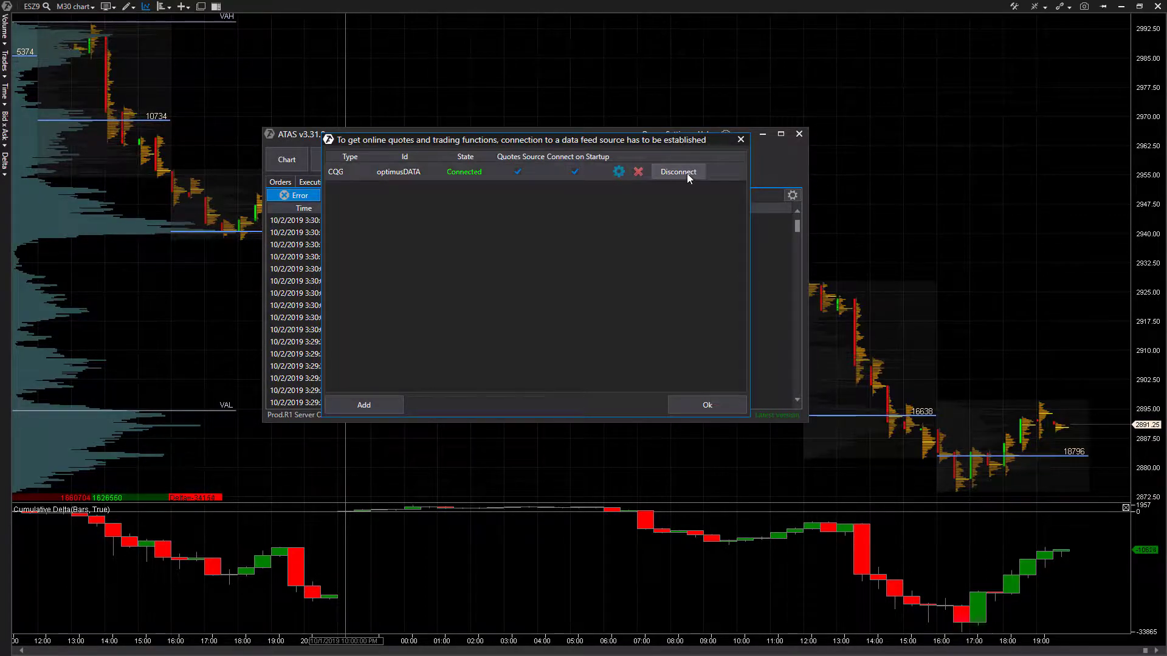
mouse_move(658, 222)
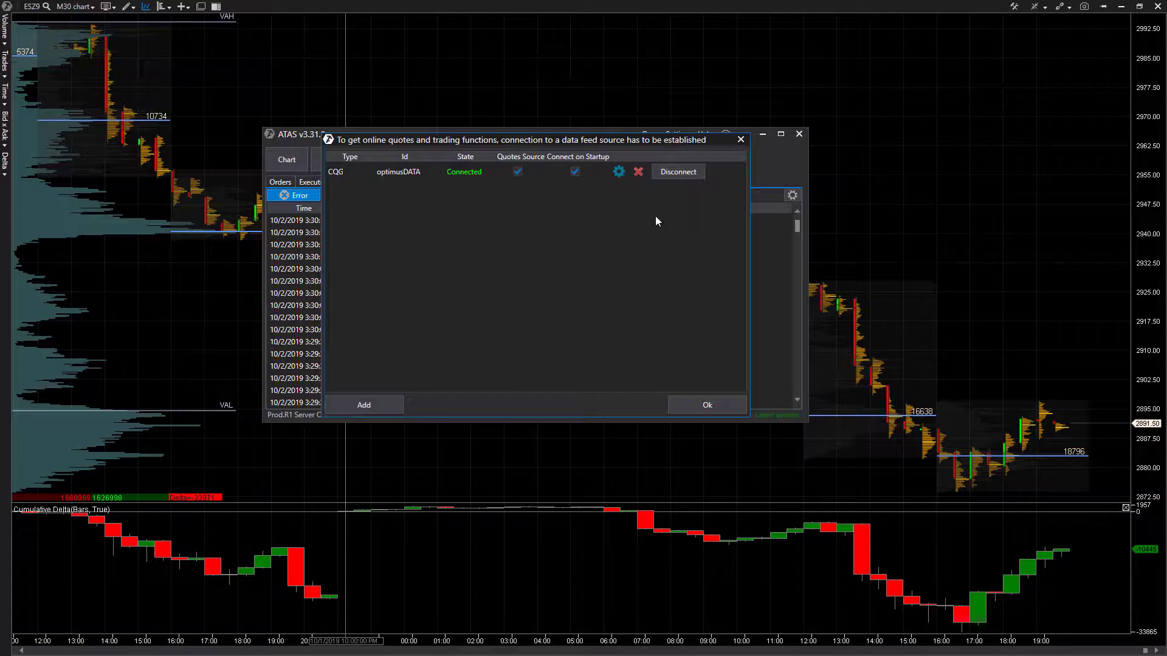
mouse_move(677, 171)
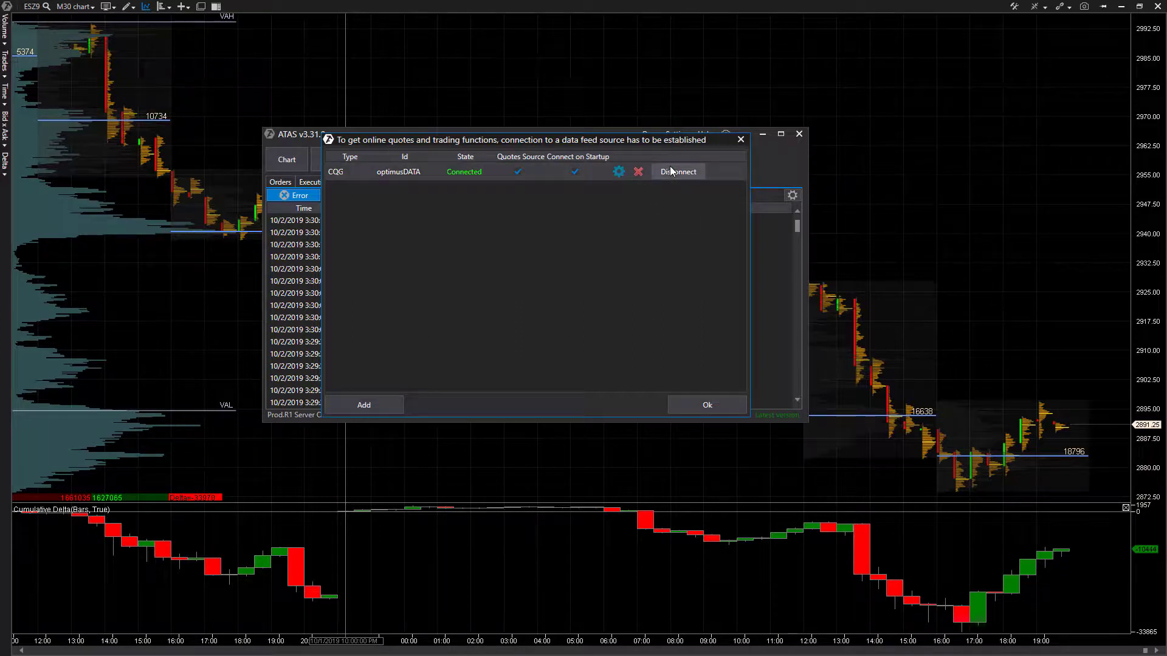
mouse_move(631, 189)
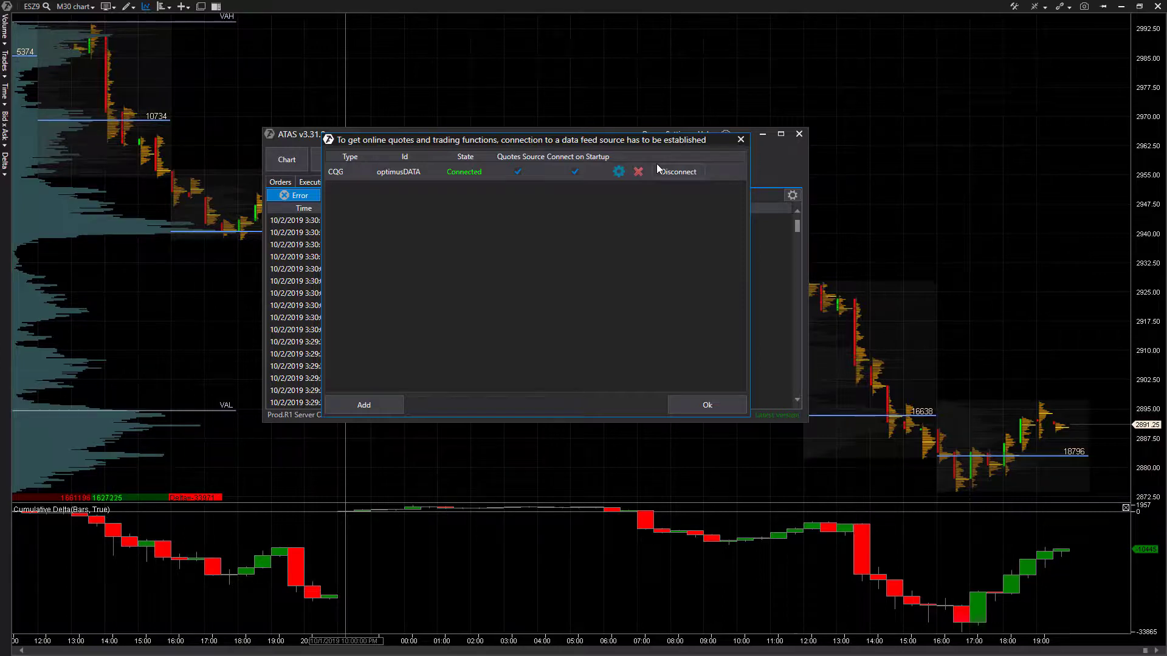
mouse_move(606, 189)
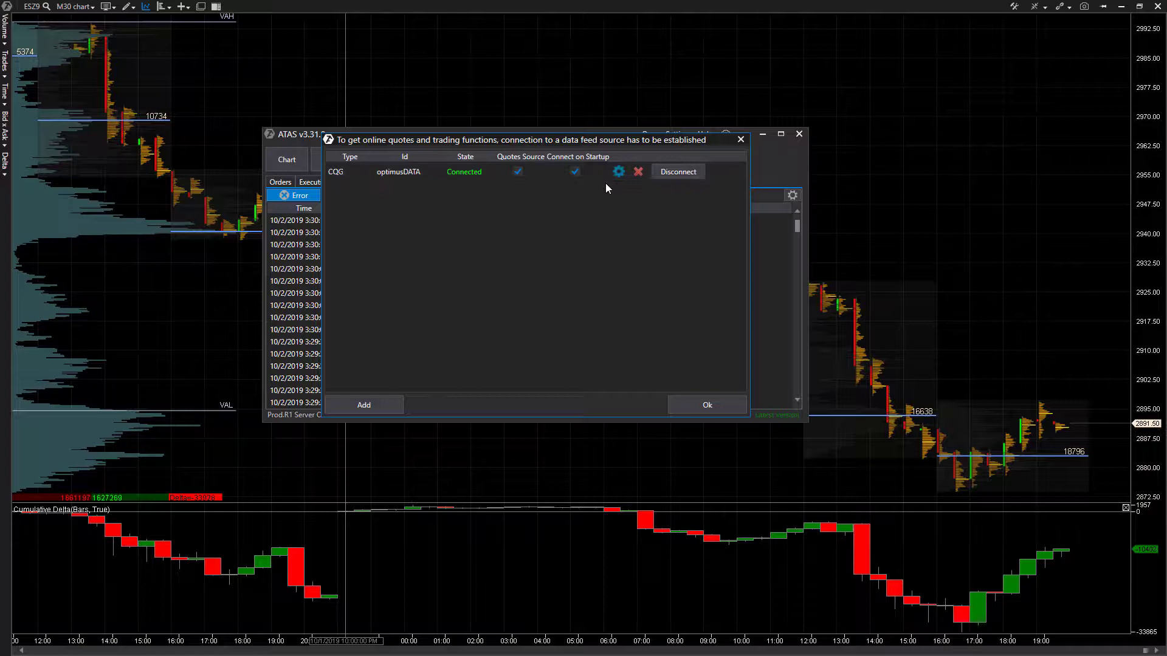
mouse_move(421, 384)
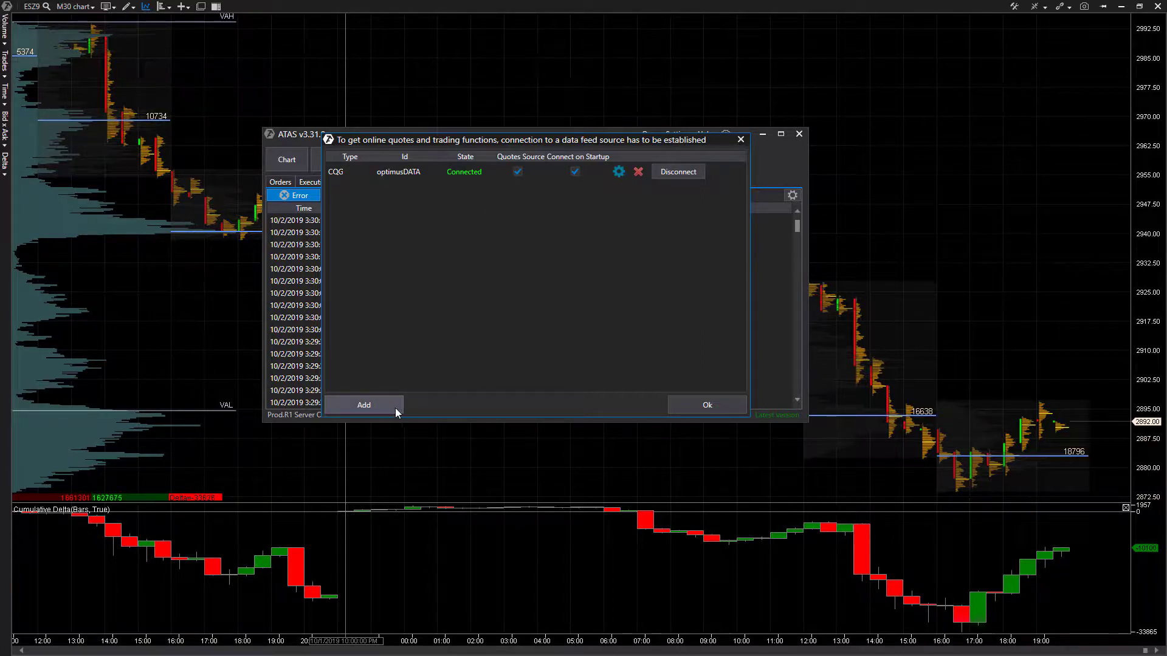
- Add a new data feed source, choosing ATAS SIM as the provider
click(364, 405)
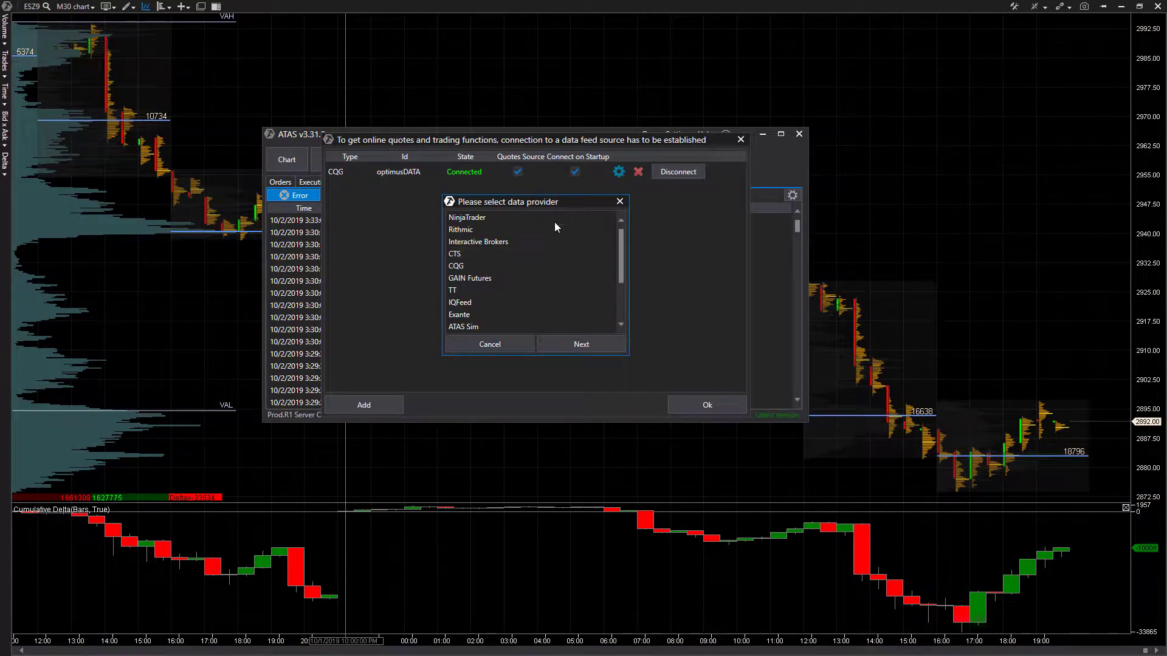
click(463, 327)
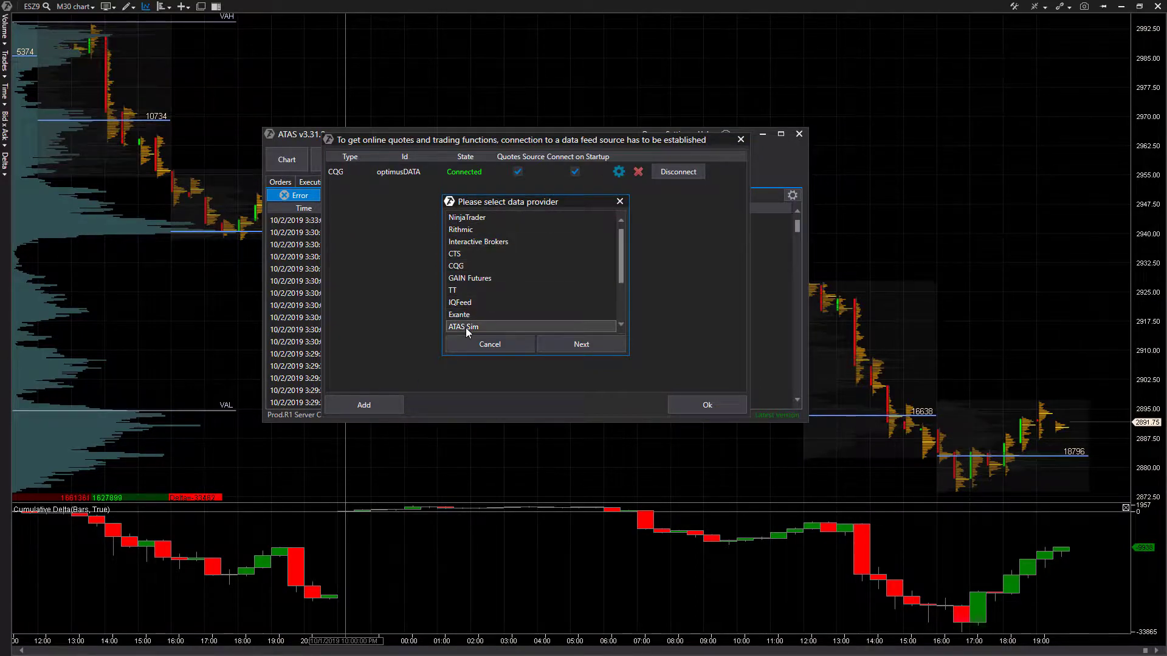
click(463, 327)
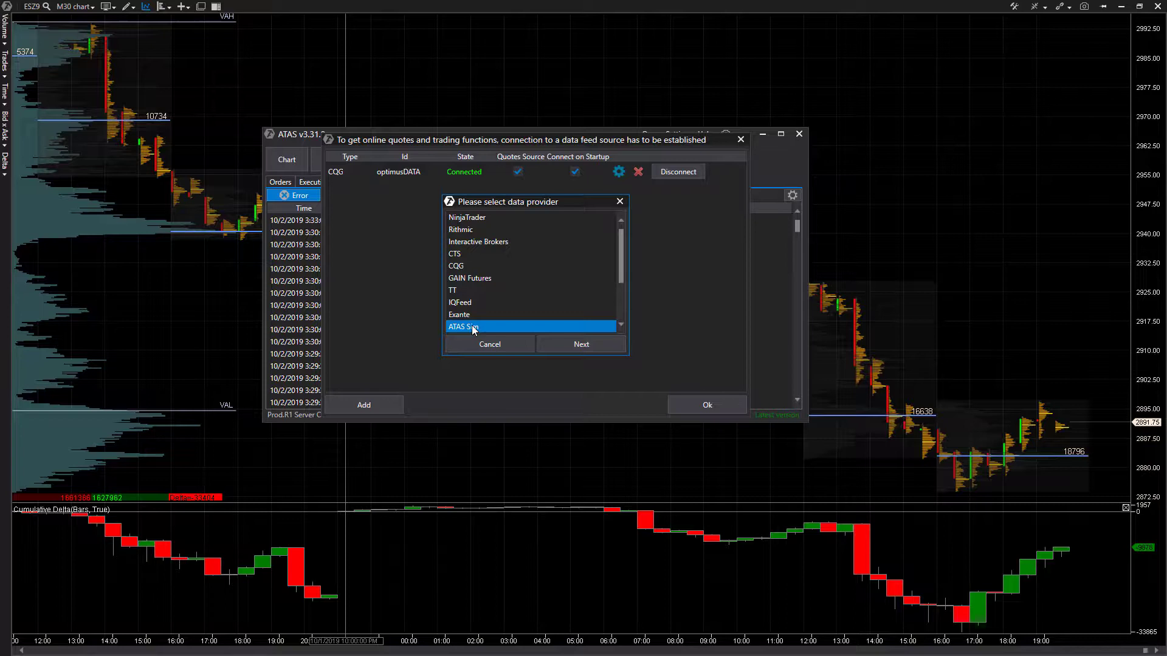
click(581, 344)
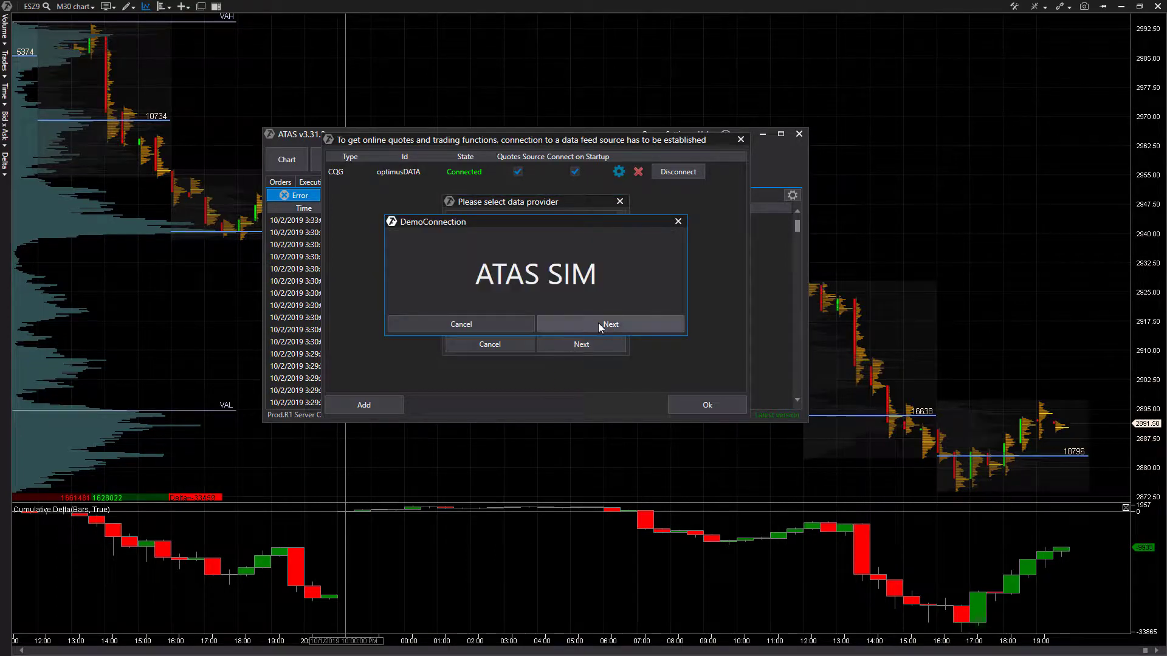
click(609, 323)
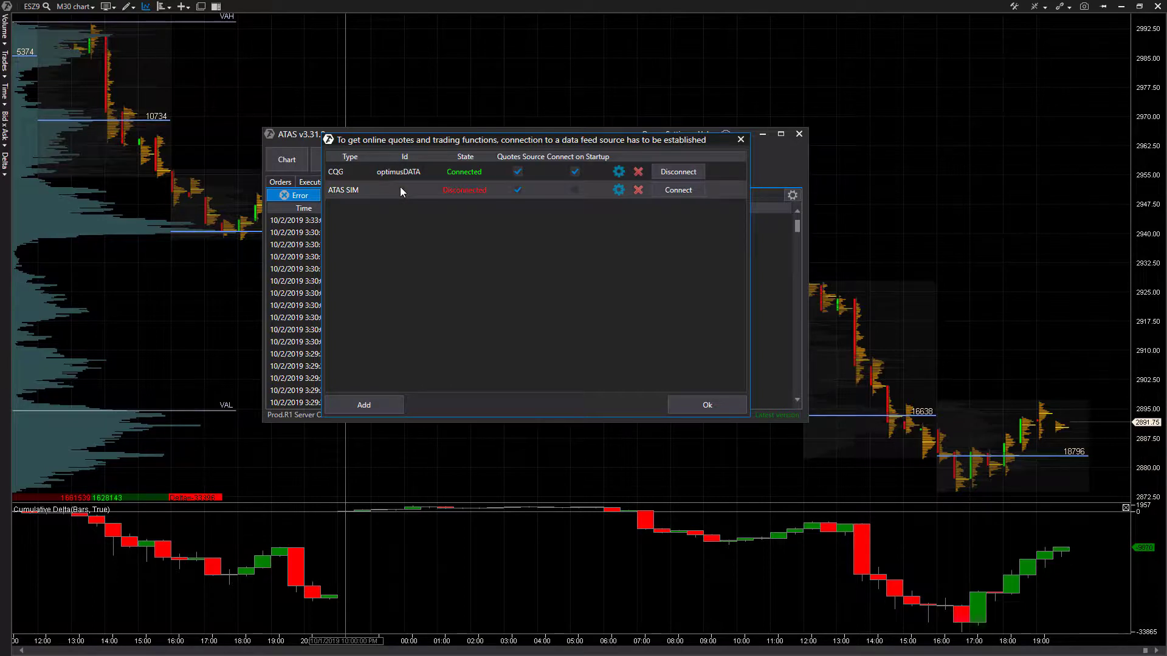
mouse_move(617, 203)
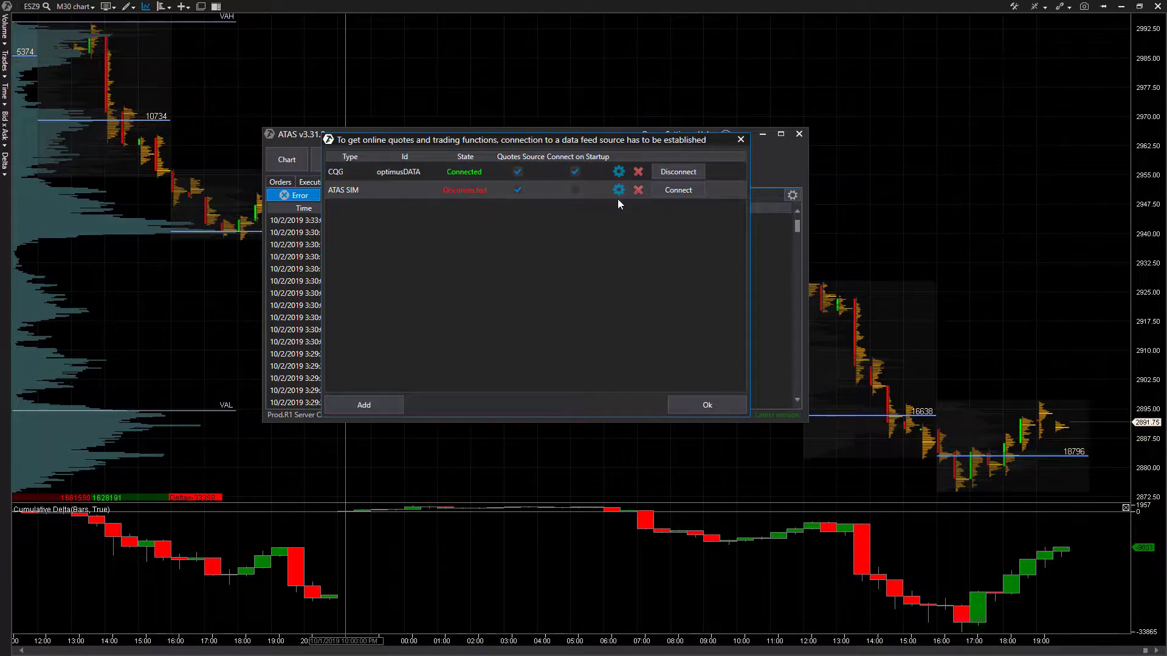
- Connect the new ATAS SIM feed so it runs alongside CQG
click(677, 190)
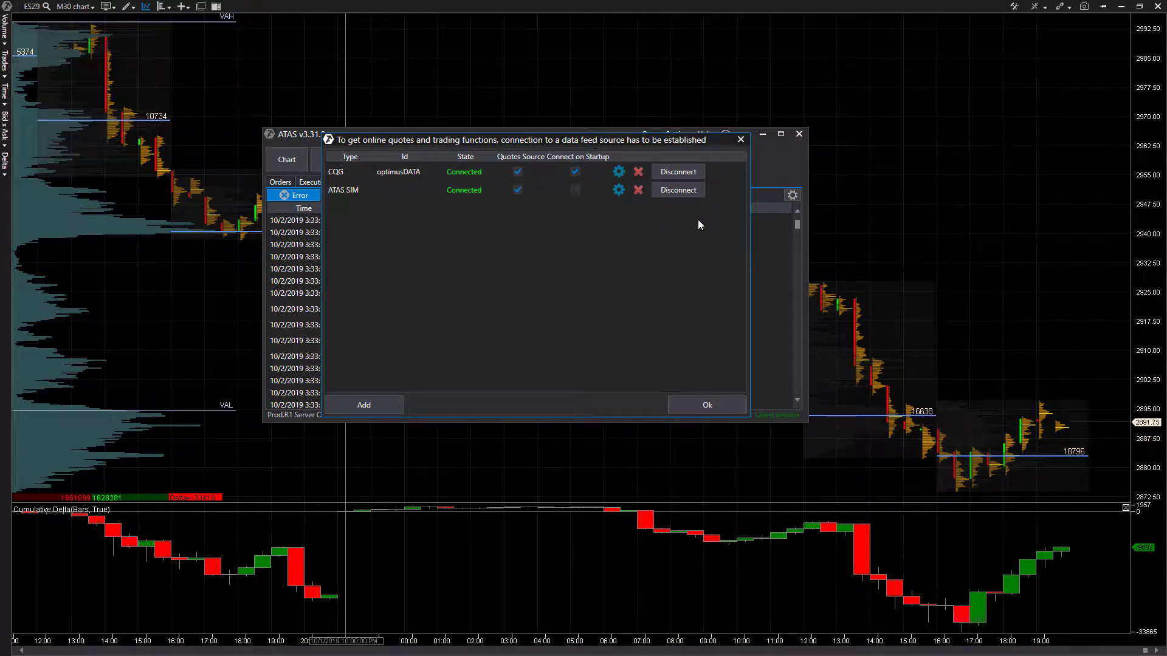
mouse_move(729, 133)
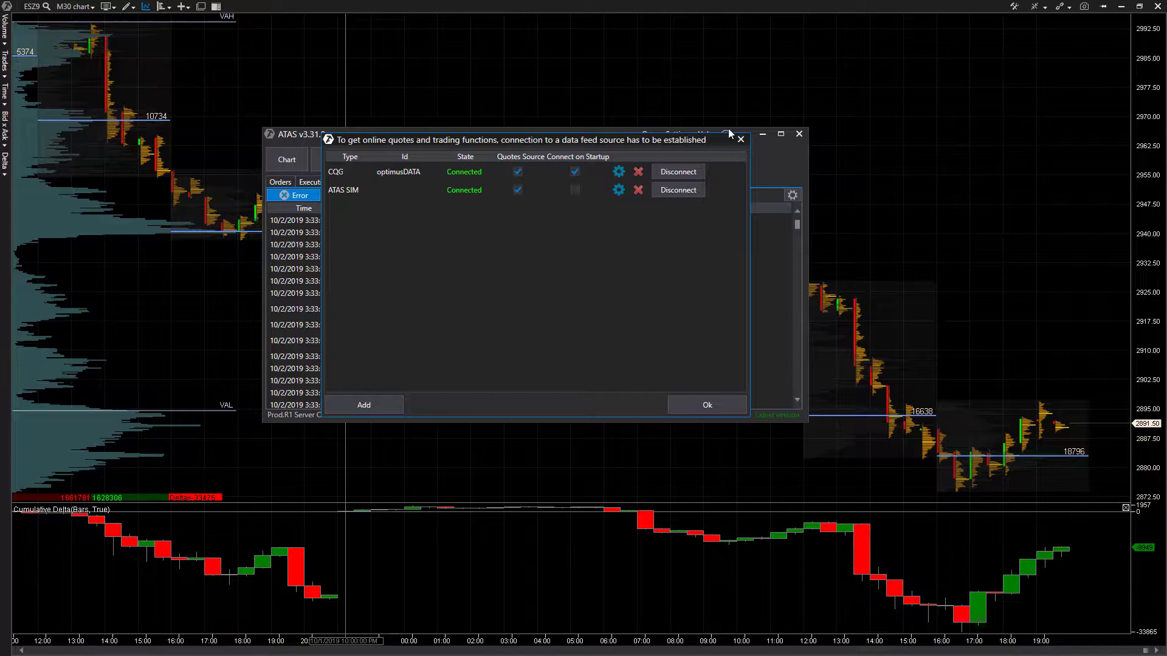
mouse_move(746, 145)
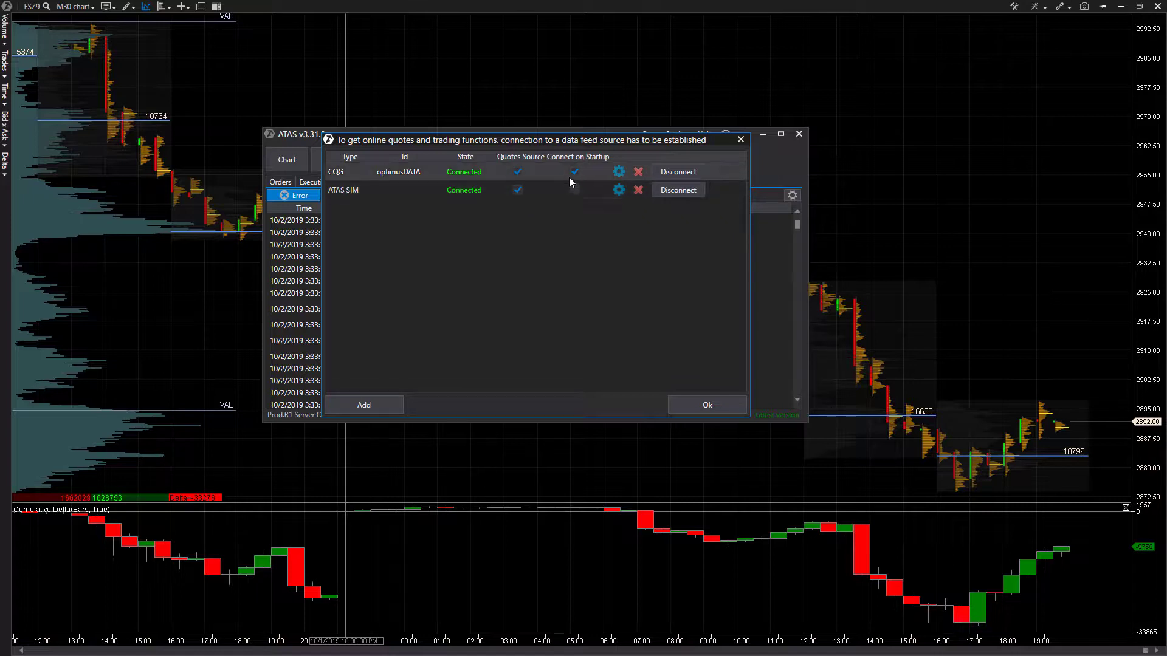
click(575, 189)
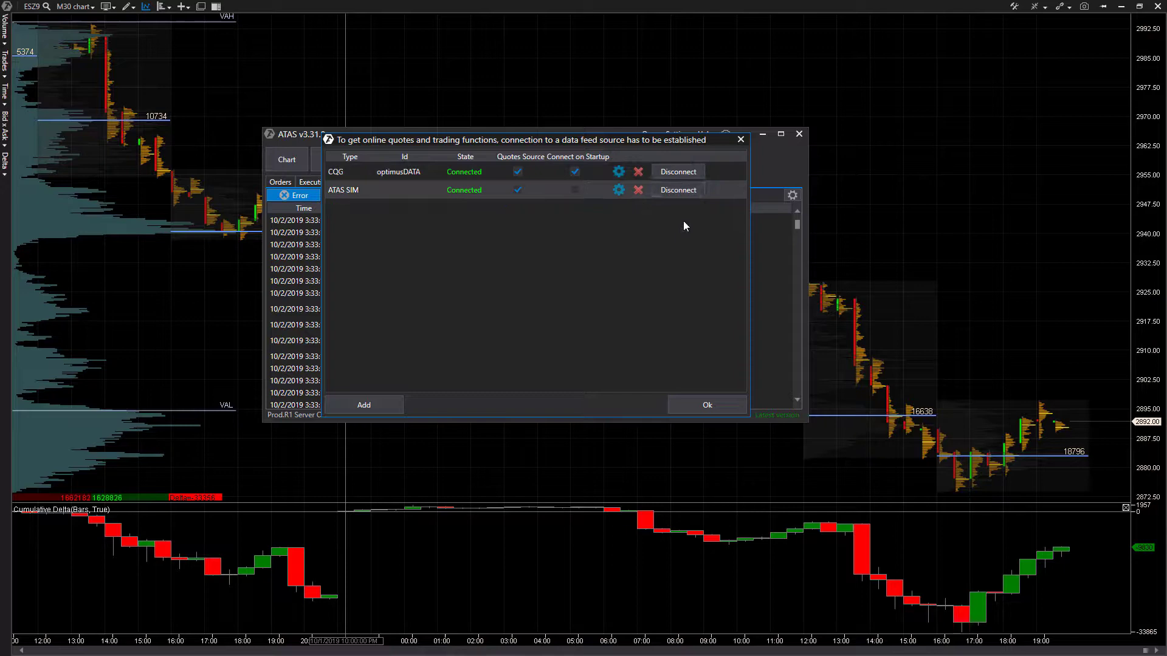
- Launch a Smart DOM on the ESZ9 contract and switch it to the DEMO0216A account
click(705, 405)
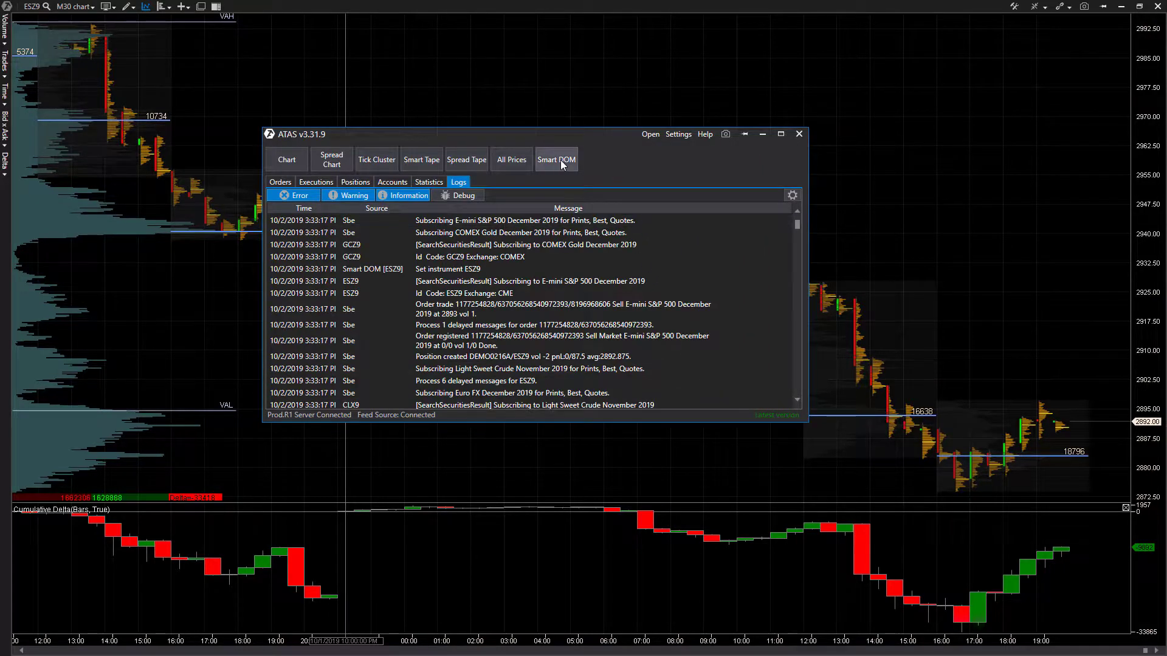
click(649, 134)
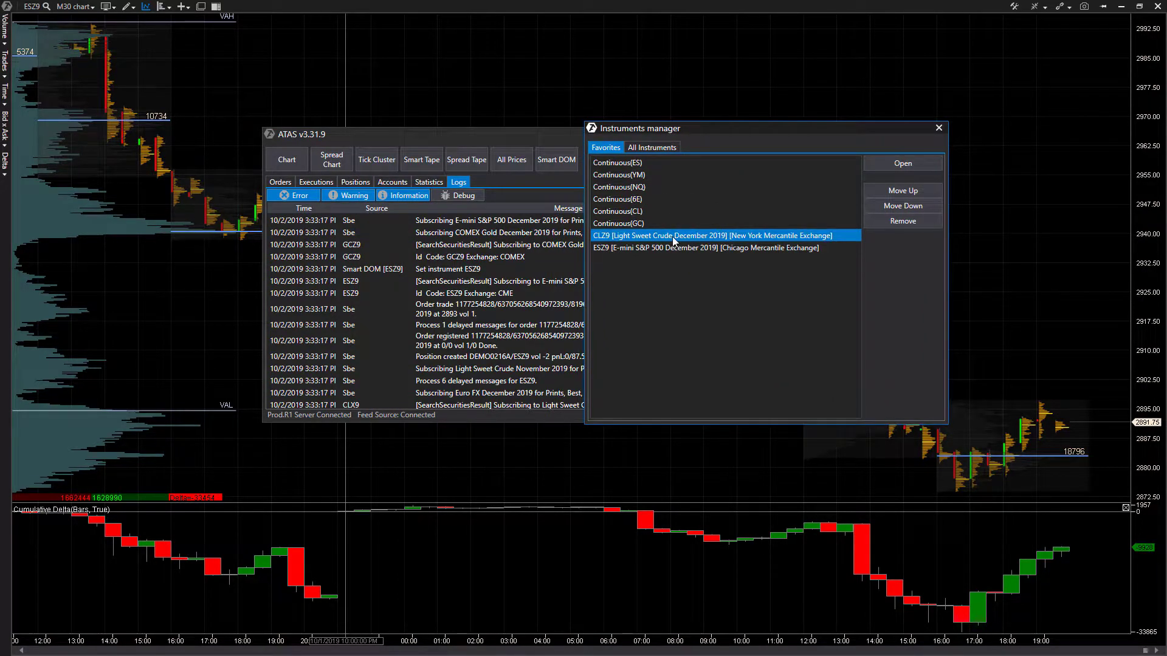
click(708, 248)
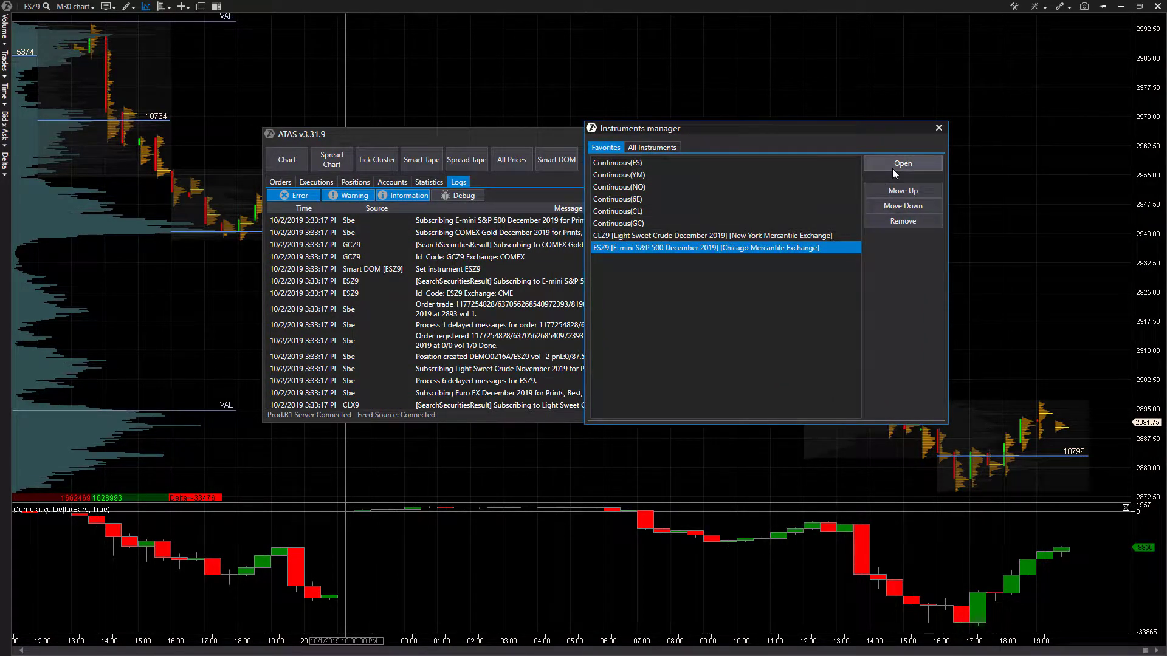
click(903, 163)
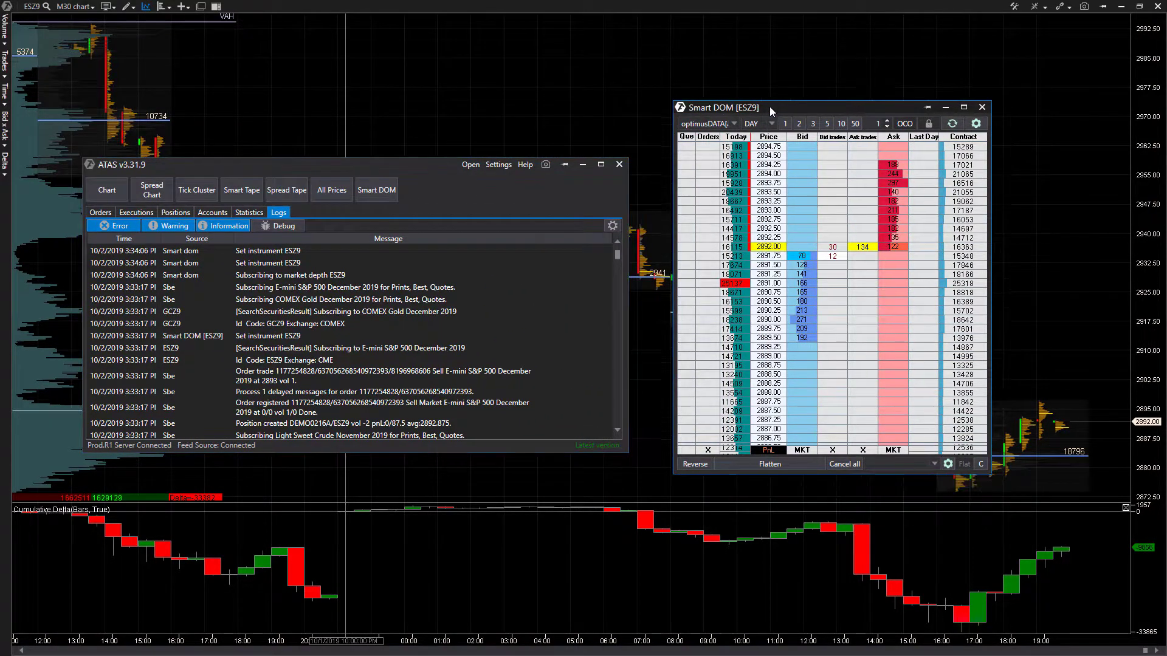
click(705, 123)
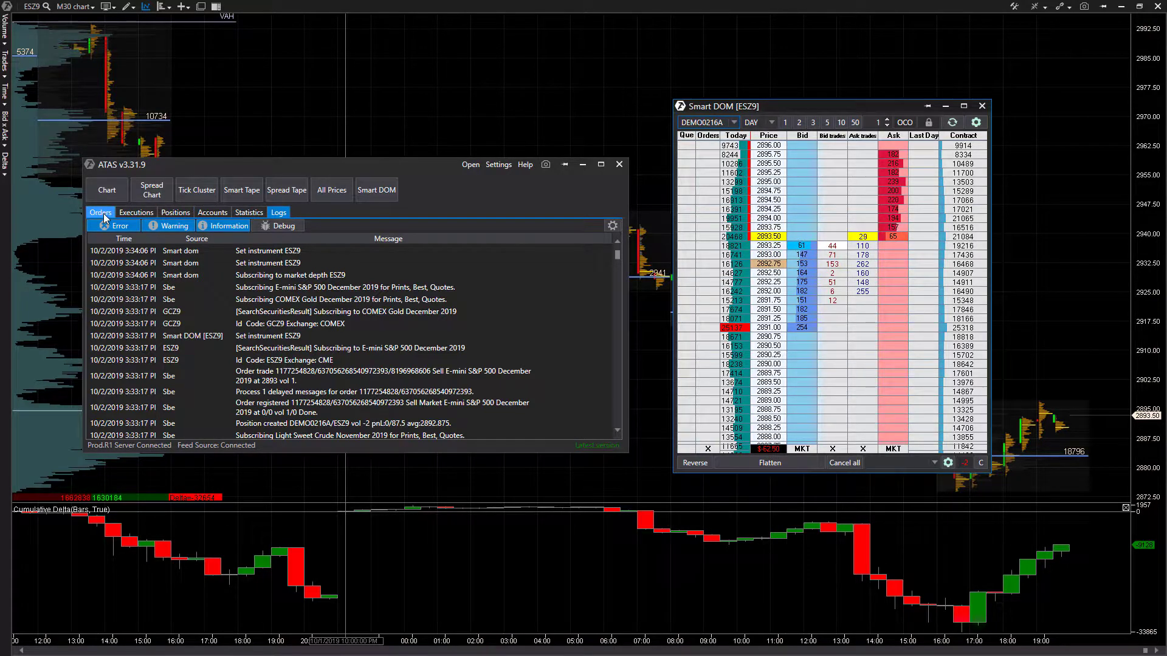
- Review the demo Orders, Accounts, Positions and Executions panels, ending back on Orders
click(101, 212)
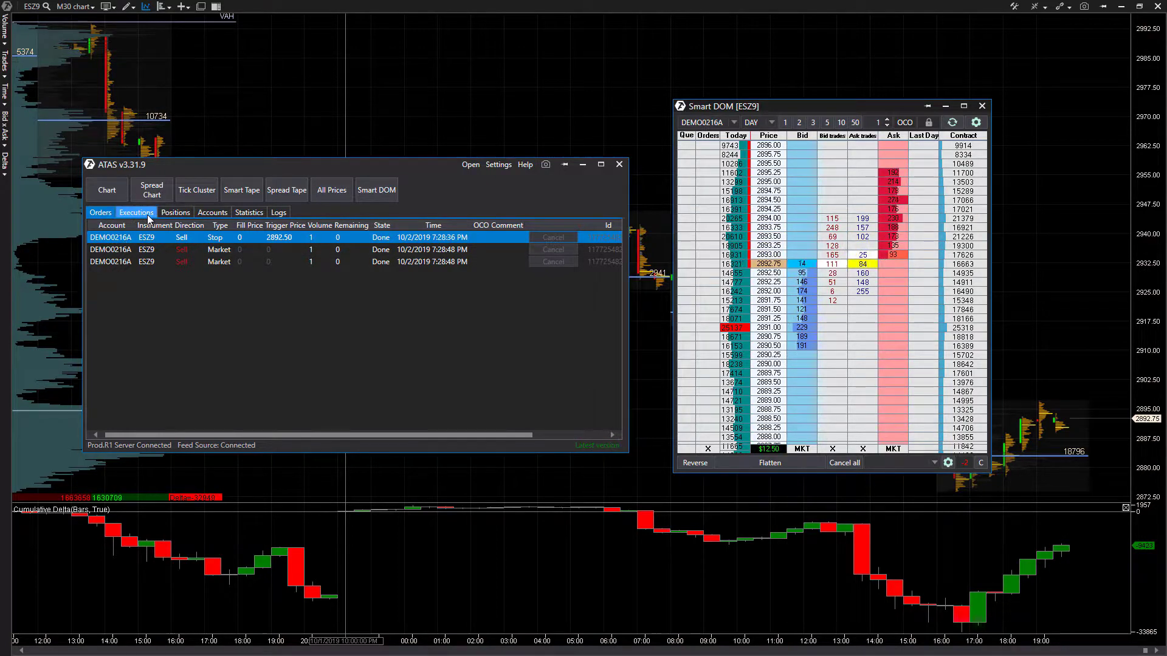
click(100, 212)
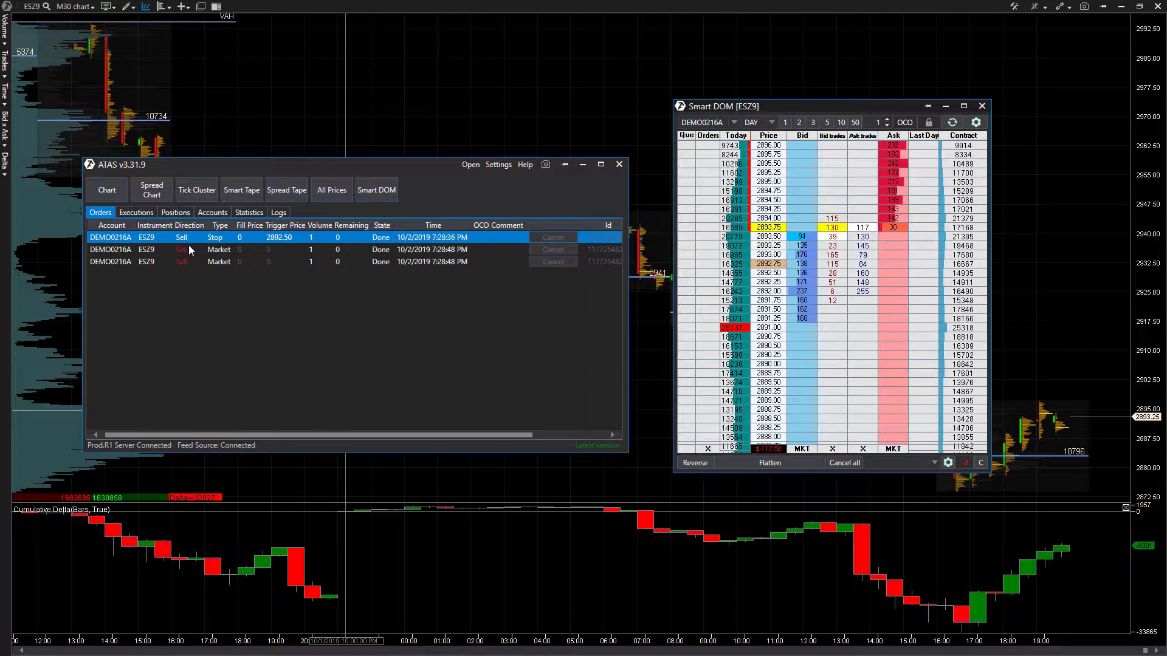
click(211, 211)
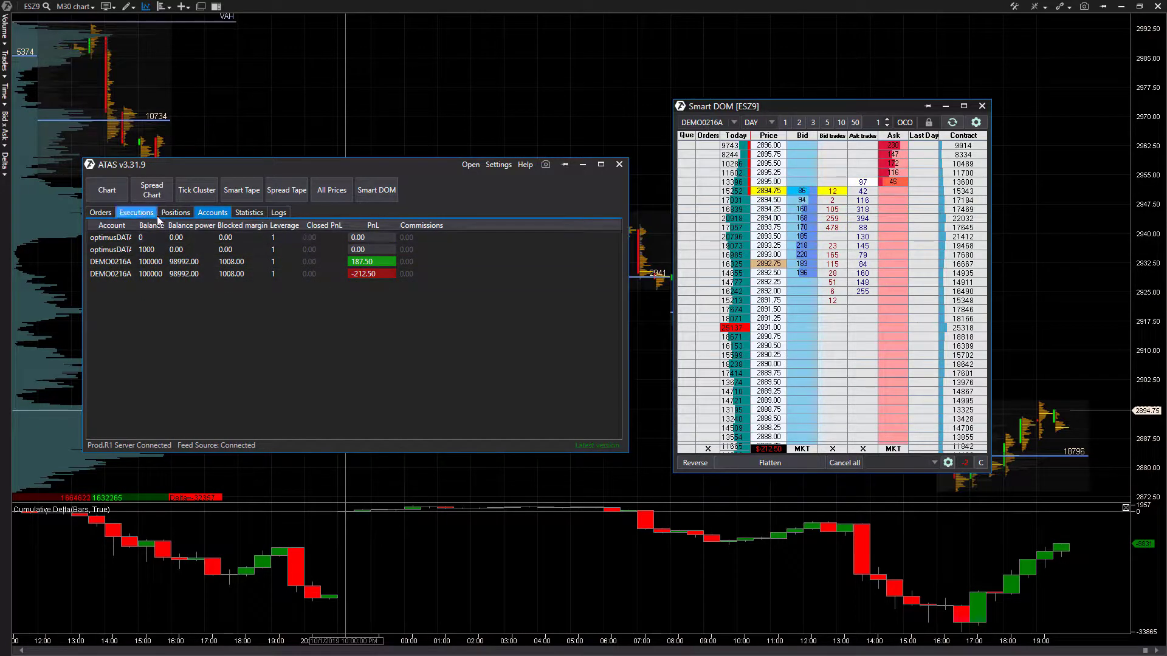
click(175, 212)
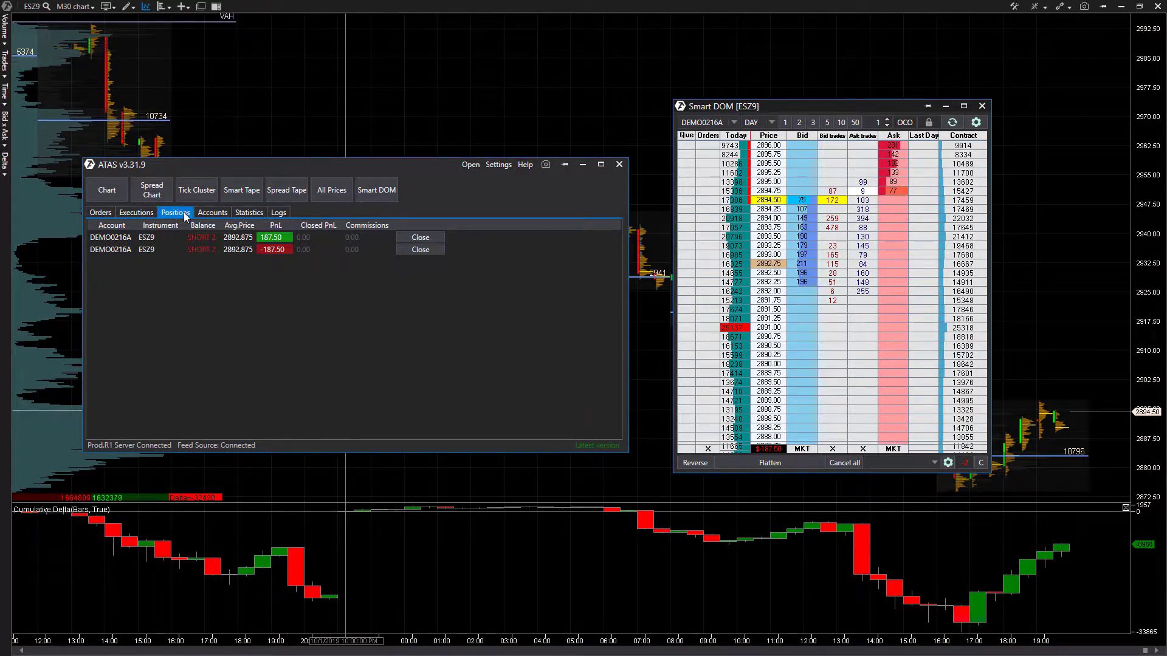
click(136, 212)
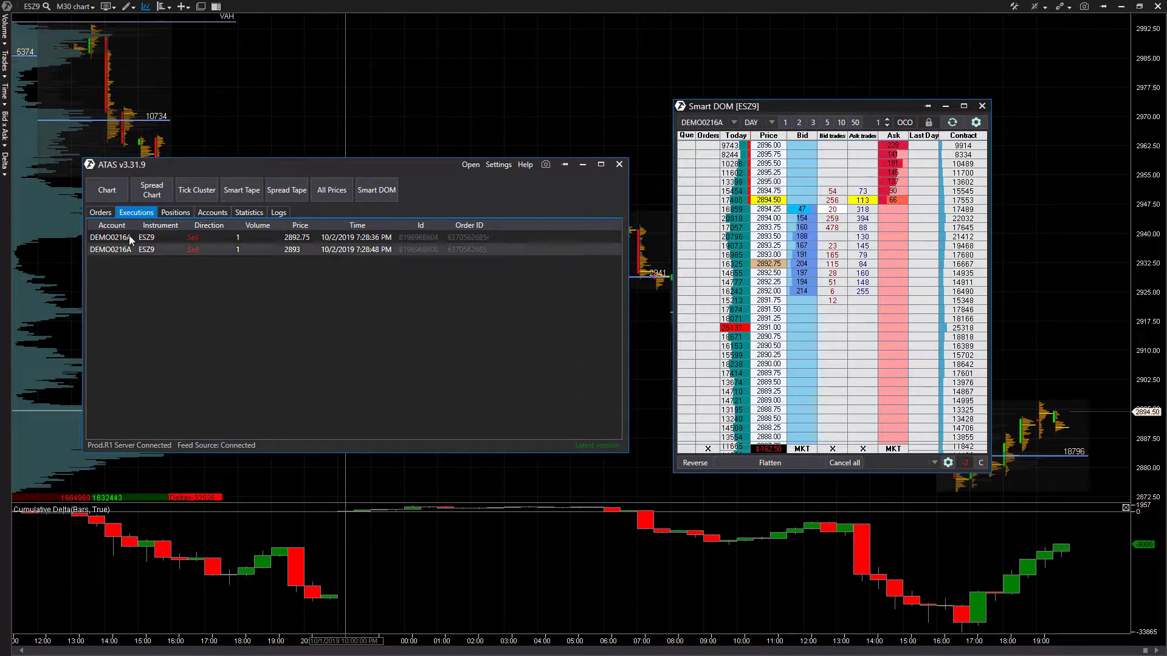
click(100, 211)
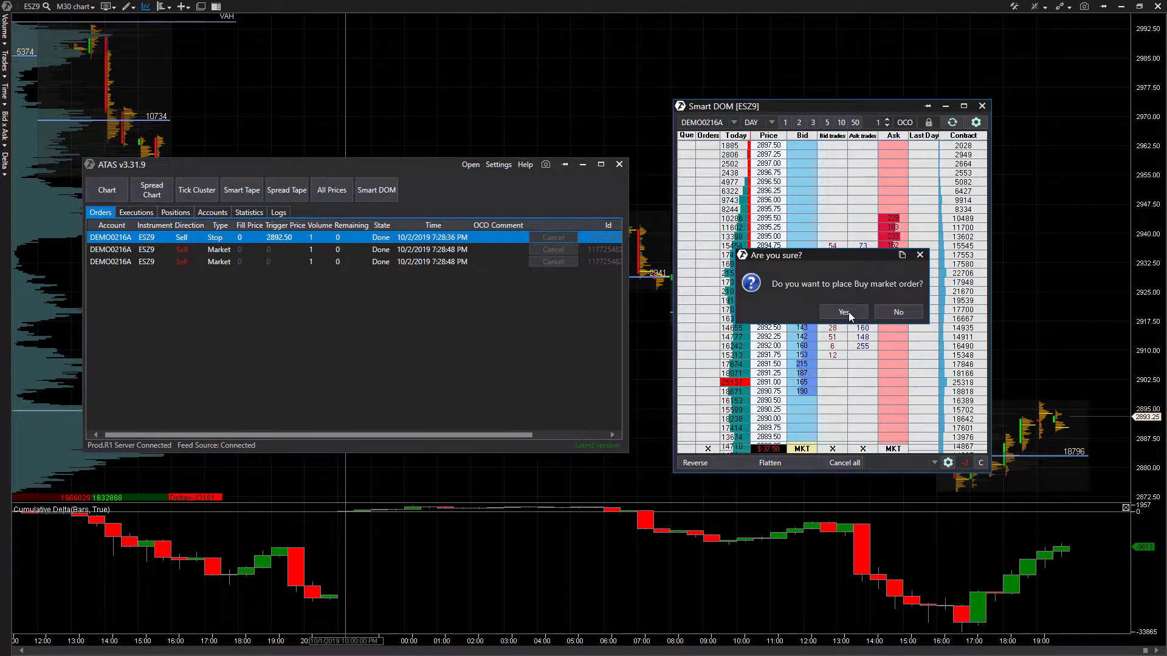
- Confirm the buy market order on ESZ9 so it fills and shows as done
click(842, 312)
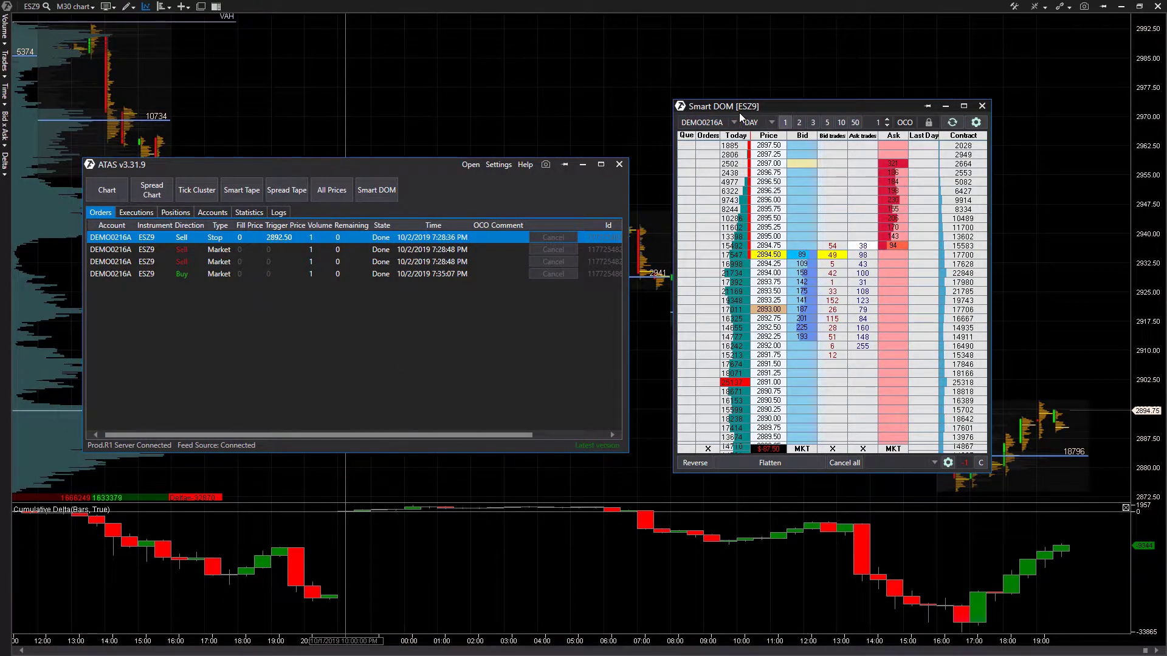
click(733, 121)
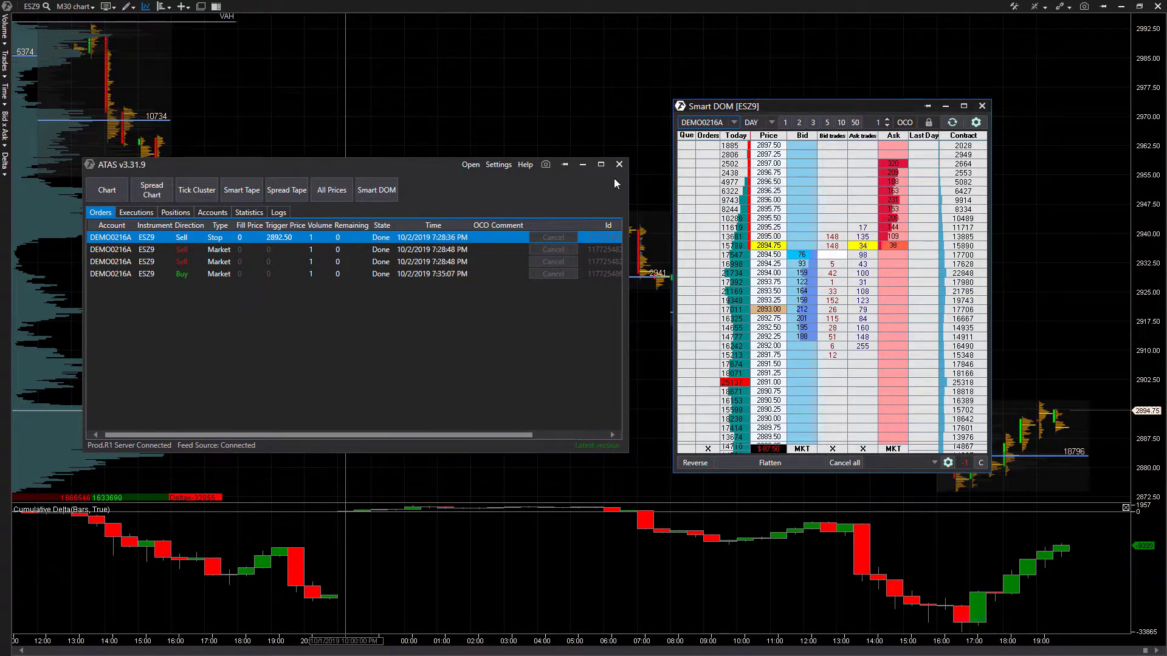
click(498, 164)
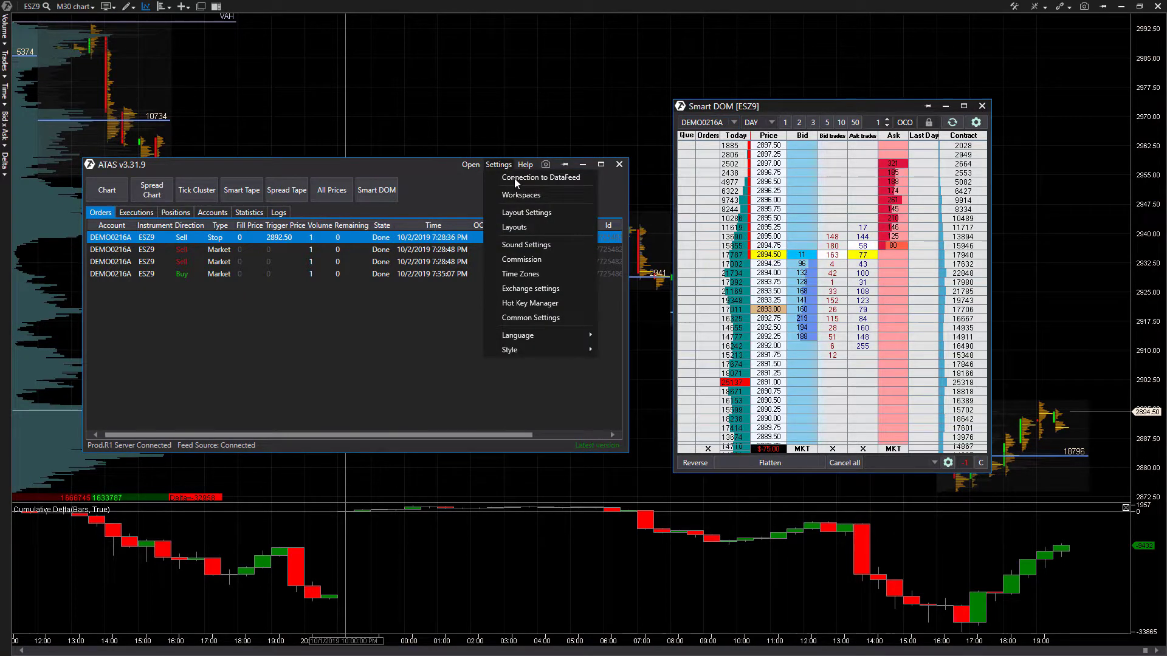
click(541, 178)
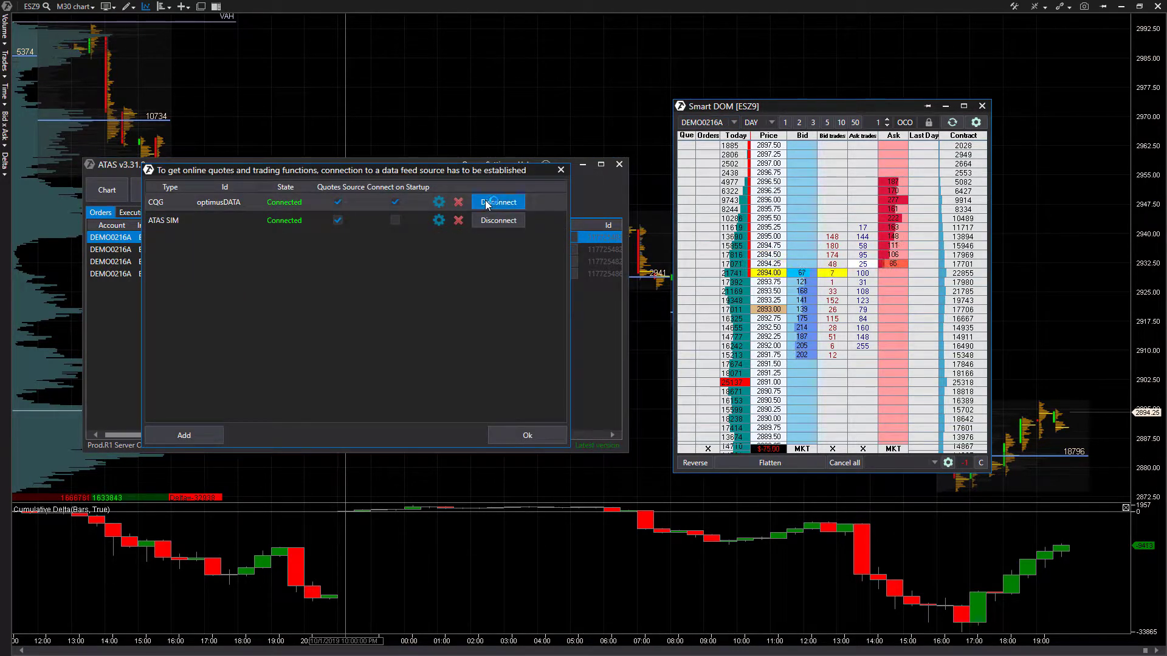
click(499, 202)
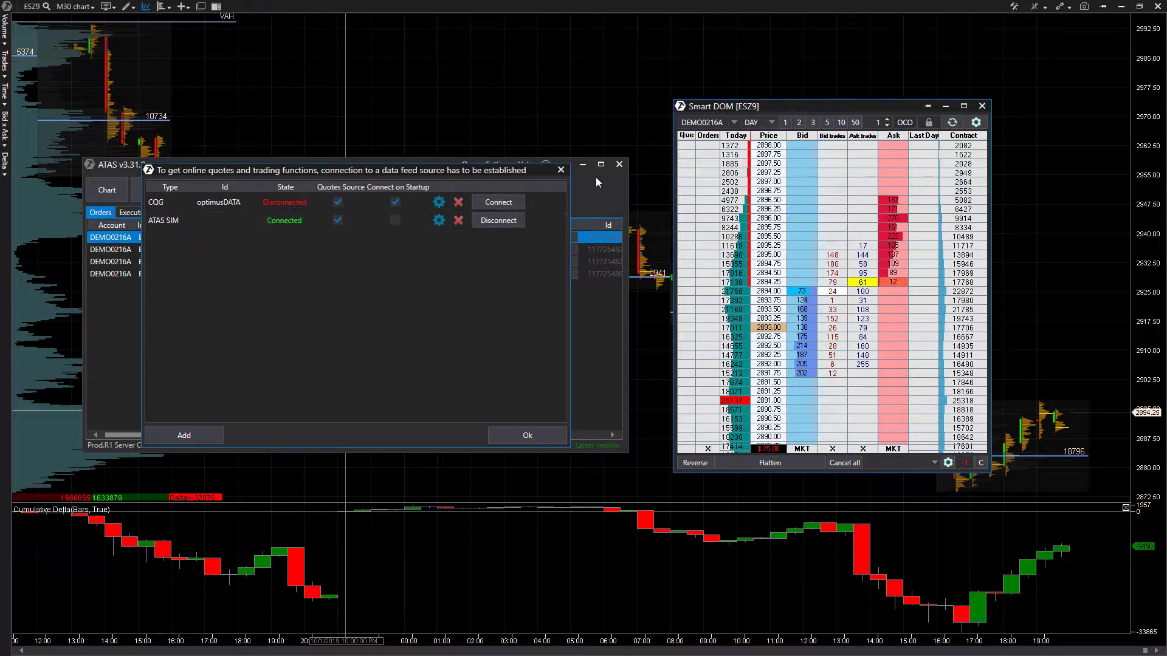
click(525, 435)
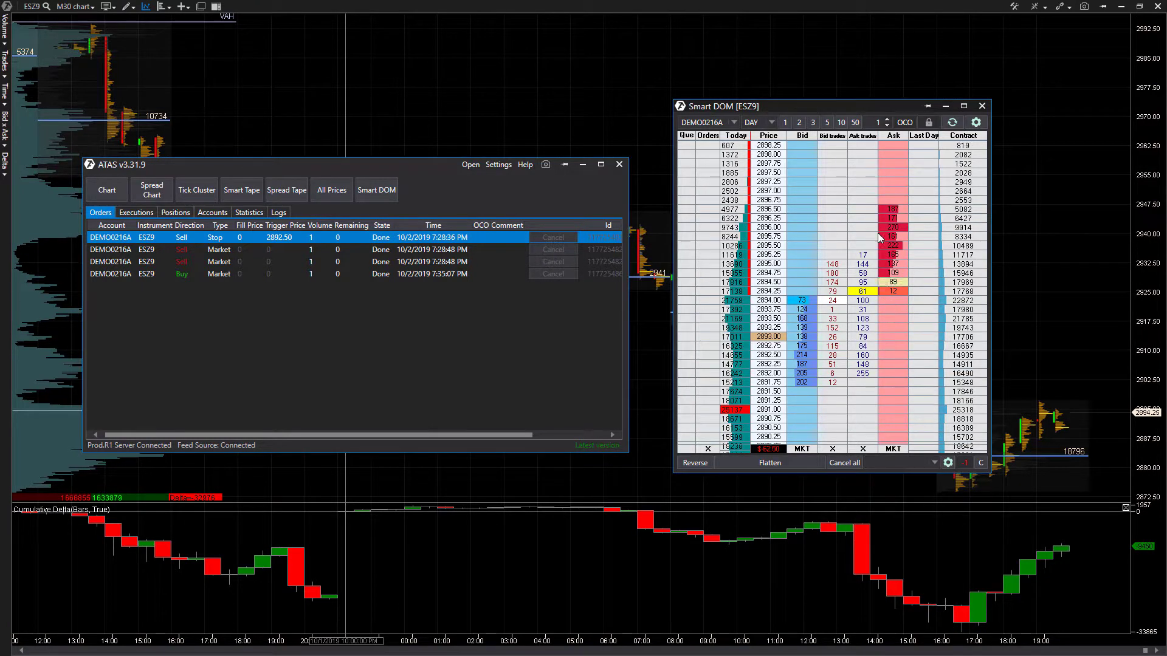
mouse_move(837, 542)
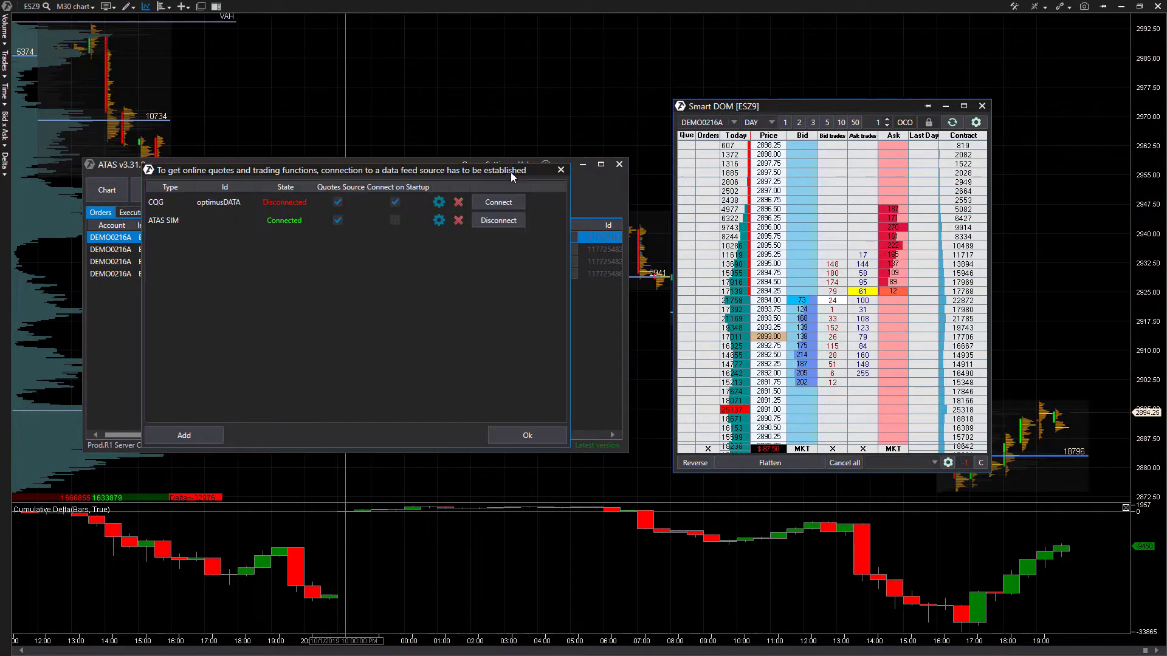
click(499, 202)
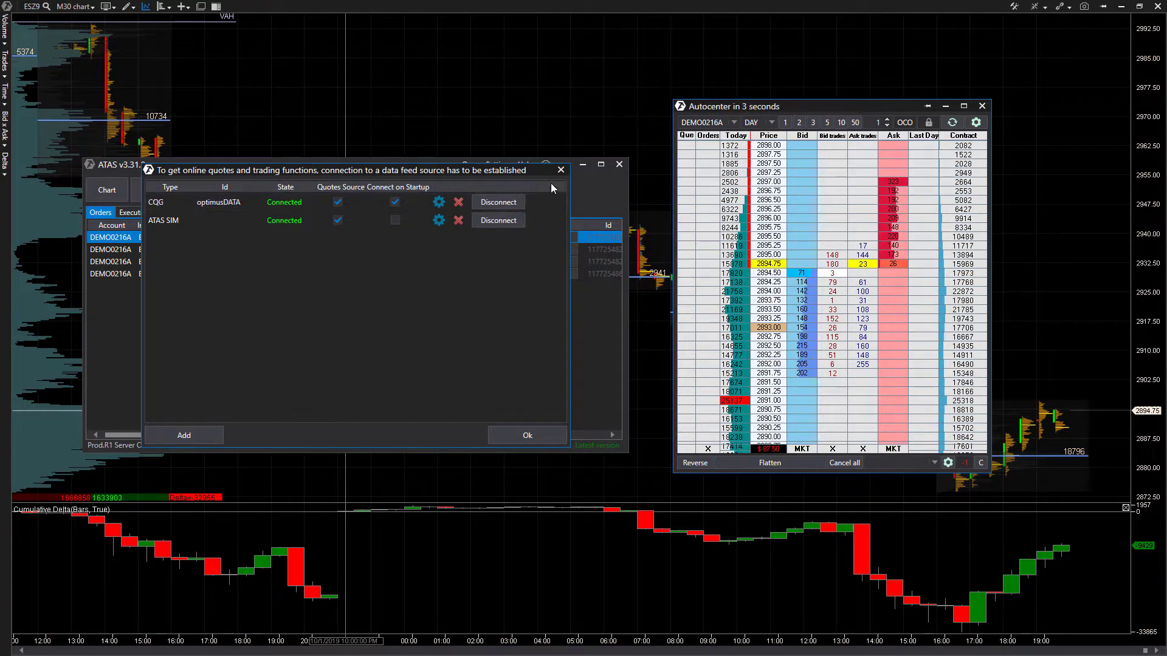
click(526, 435)
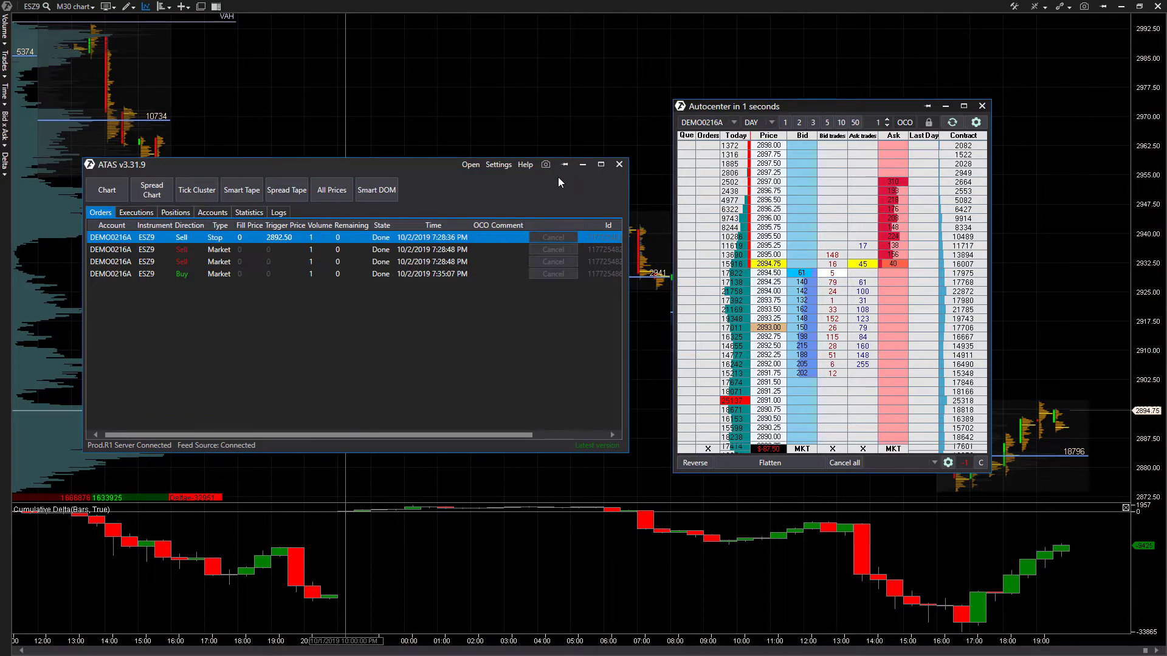